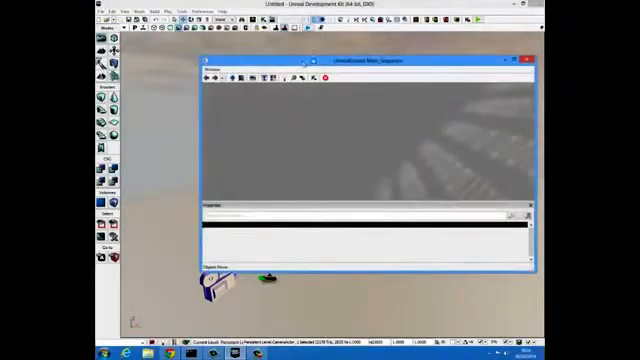
Step: Create a new object variable in Kismet using the selected CameraActor
{"action": "left_click_drag", "start_coordinate": [364, 62], "coordinate": [416, 52]}
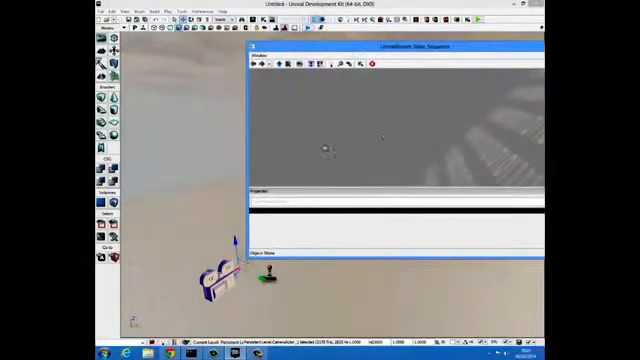
{"action": "right_click", "coordinate": [400, 150]}
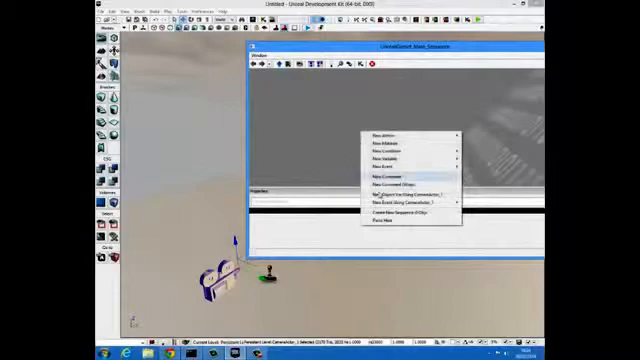
{"action": "mouse_move", "coordinate": [400, 190]}
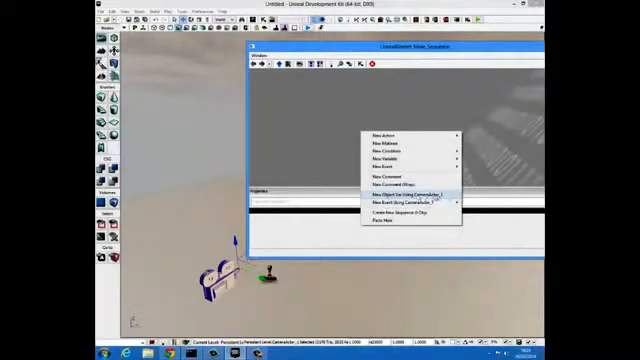
{"action": "left_click", "coordinate": [392, 192]}
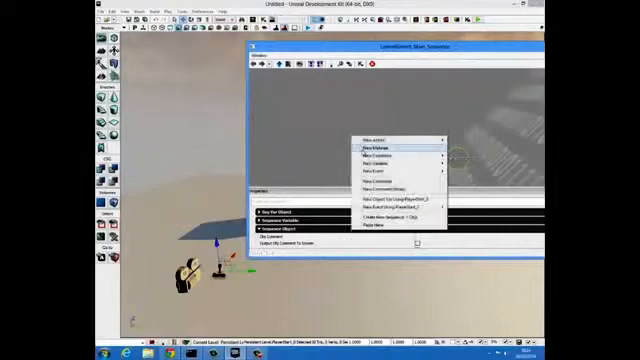
{"action": "mouse_move", "coordinate": [390, 200]}
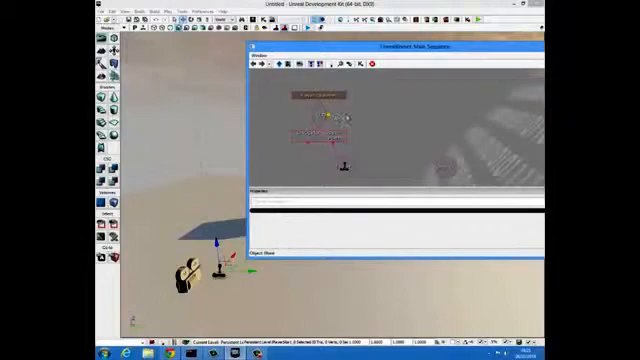
Step: Add a Set Camera Target action and wire it to the spawn event and camera variable
{"action": "right_click", "coordinate": [330, 120]}
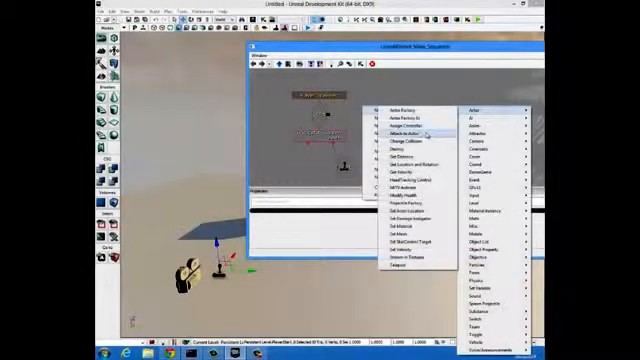
{"action": "left_click", "coordinate": [396, 132]}
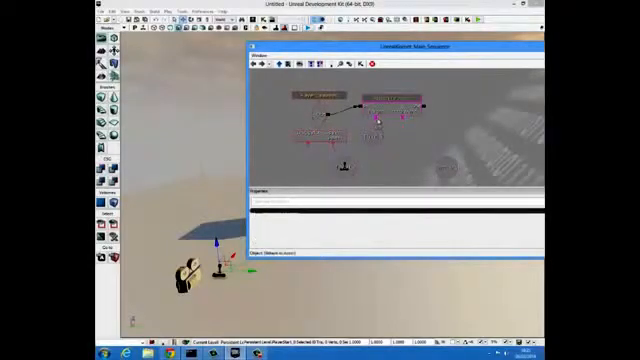
{"action": "left_click", "coordinate": [308, 108]}
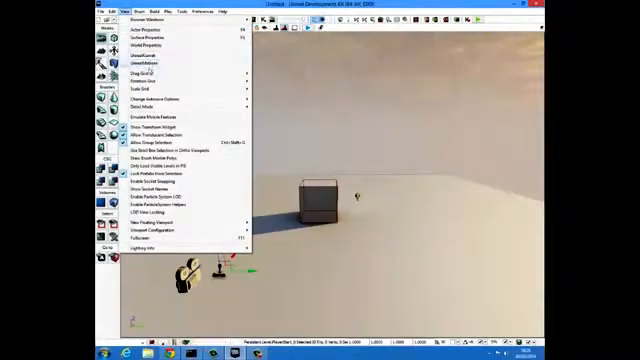
Step: Show the Default Game Type choices in World Properties to pick UT deathmatch
{"action": "left_click", "coordinate": [150, 44]}
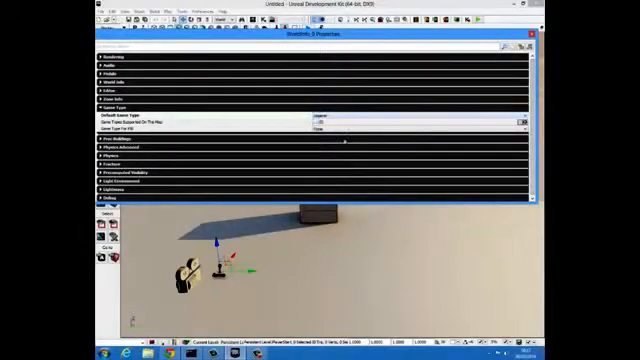
{"action": "left_click", "coordinate": [420, 122]}
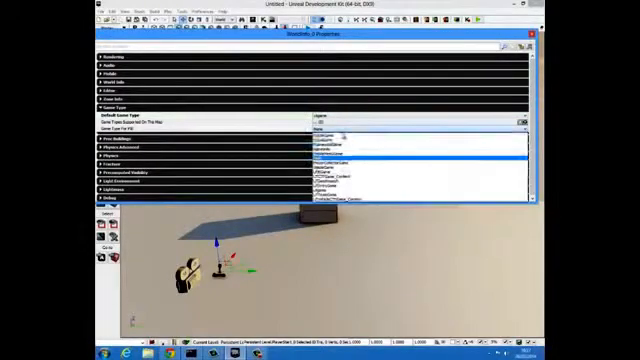